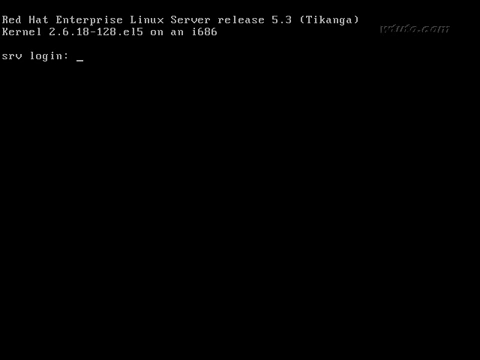
# Log in as root and enter 'yum install -y vsftpd' at the shell prompt
pyautogui.write('root')
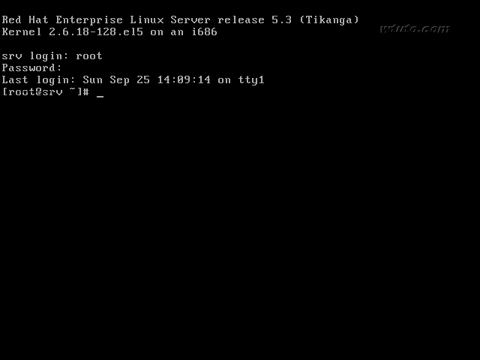
pyautogui.write('yum inst')
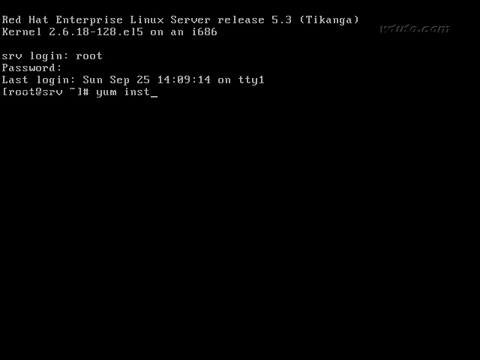
pyautogui.write('all -y vs')
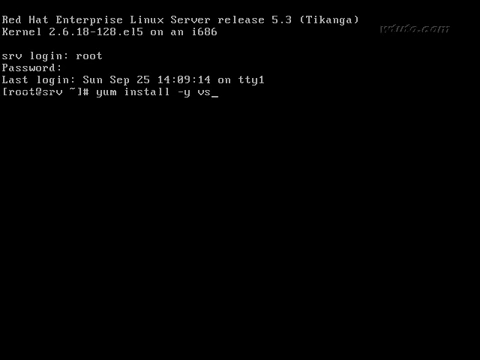
pyautogui.write('ftpd')
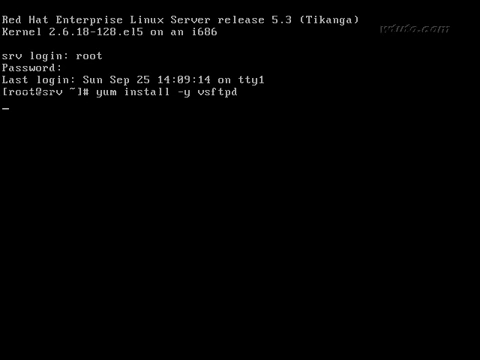
# Run the vsftpd install, then edit /etc/vsftpd/vsftpd.conf in vim
pyautogui.press('Return')
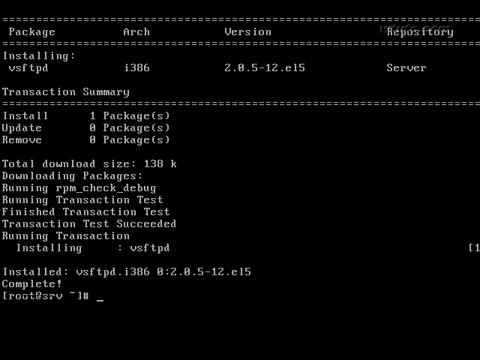
pyautogui.write('vim /etc/')
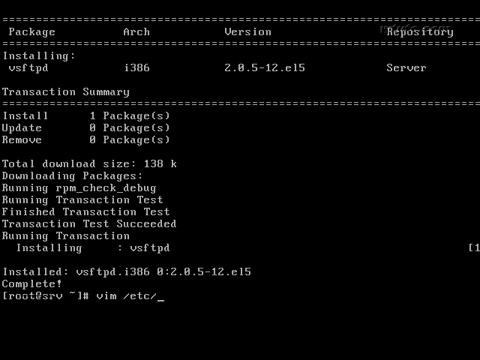
pyautogui.write('vsftpd/vs')
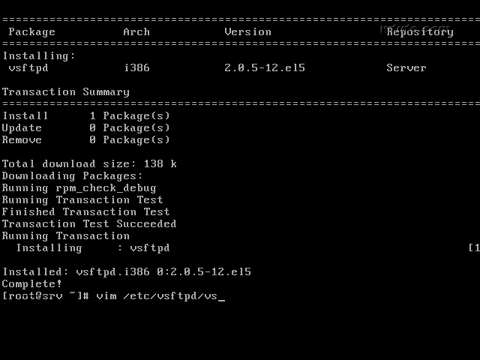
pyautogui.write('ftpd.conf')
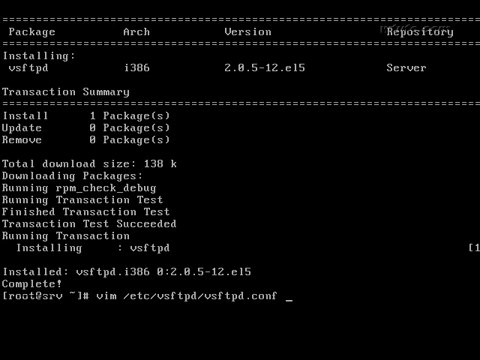
pyautogui.press('Return')
pyautogui.write('service')
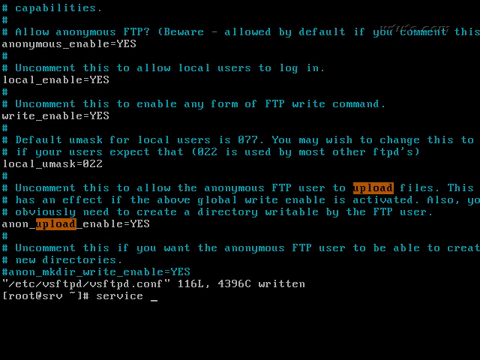
# Run 'service vsftpd restart' to apply the saved configuration
pyautogui.write('vsftpd')
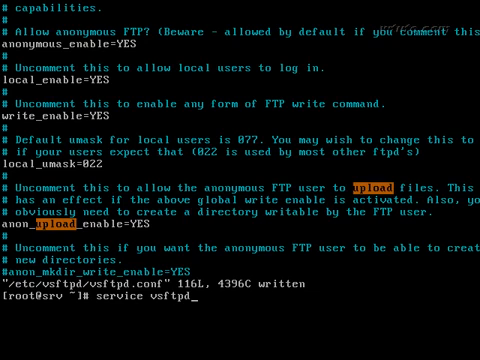
pyautogui.write('restart')
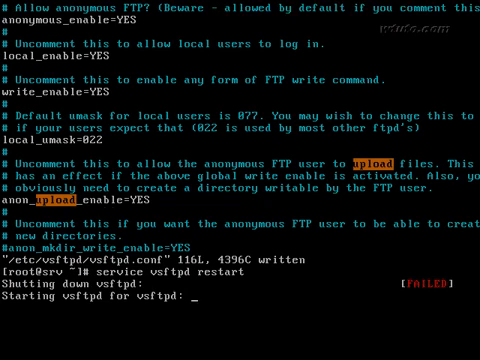
pyautogui.press('Return')
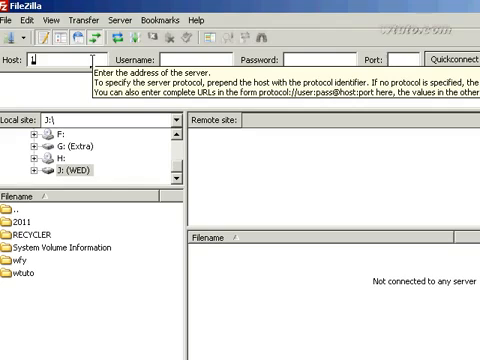
# Quickconnect to FTP host 192.168.1.111 as user 'wali' on port 21
pyautogui.write('192.168.1.111')
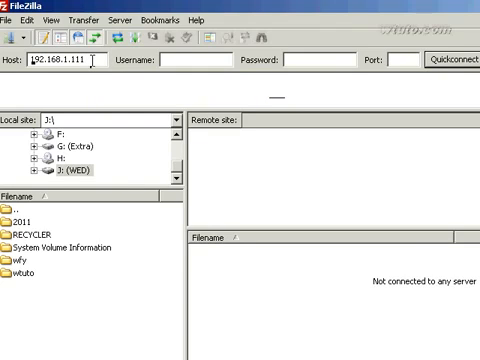
pyautogui.write('wali')
pyautogui.write('21')
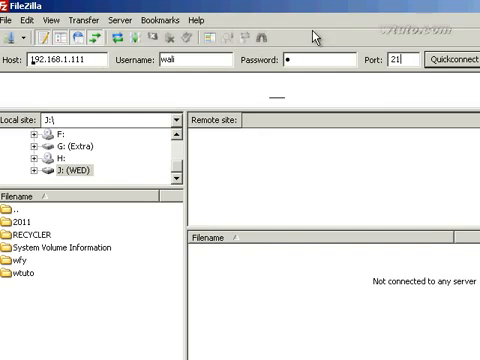
pyautogui.click(442, 68)
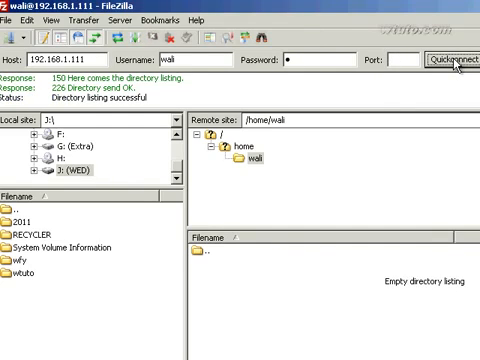
pyautogui.moveTo(20, 284)
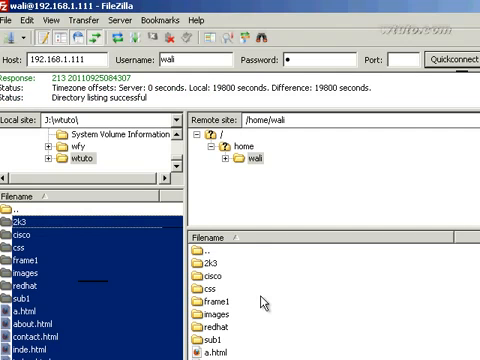
pyautogui.moveTo(262, 304)
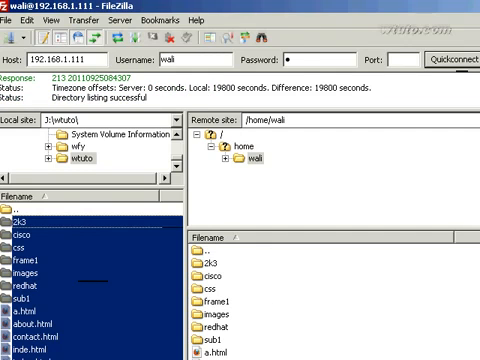